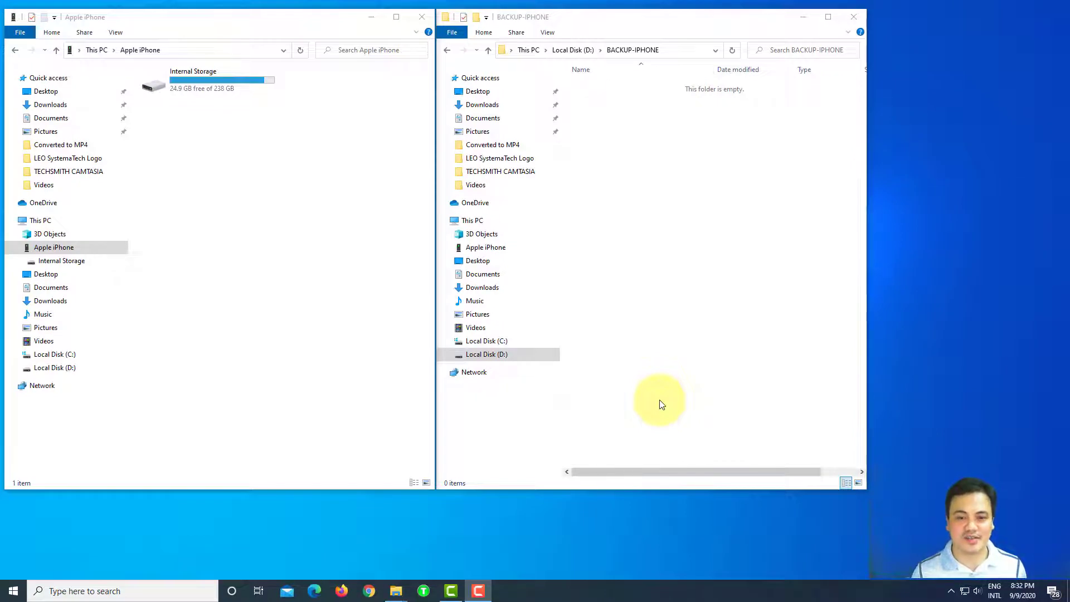
pyautogui.moveTo(653, 400)
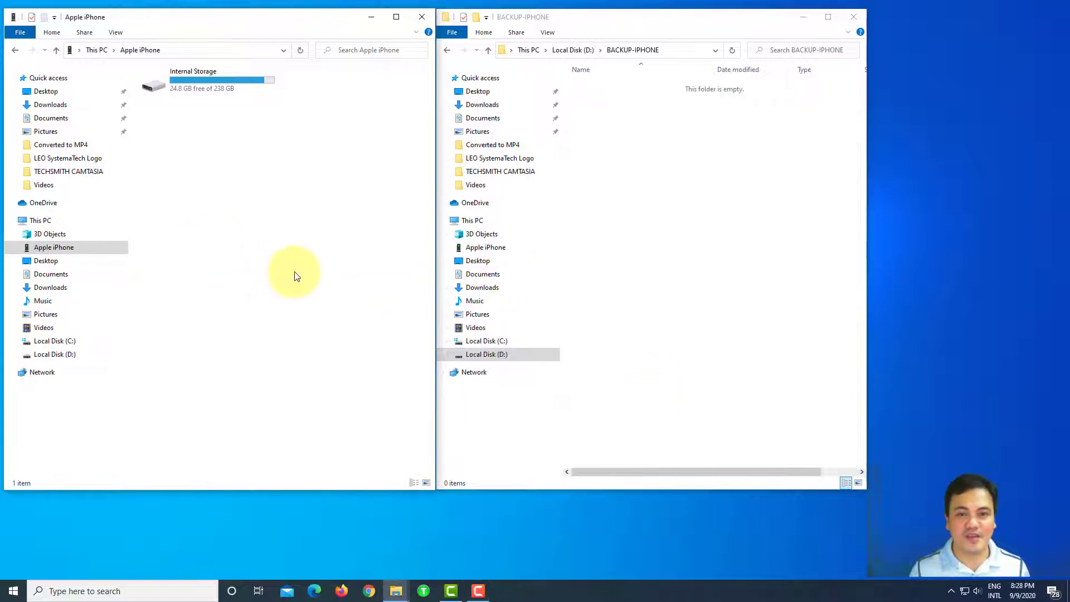
pyautogui.moveTo(176, 274)
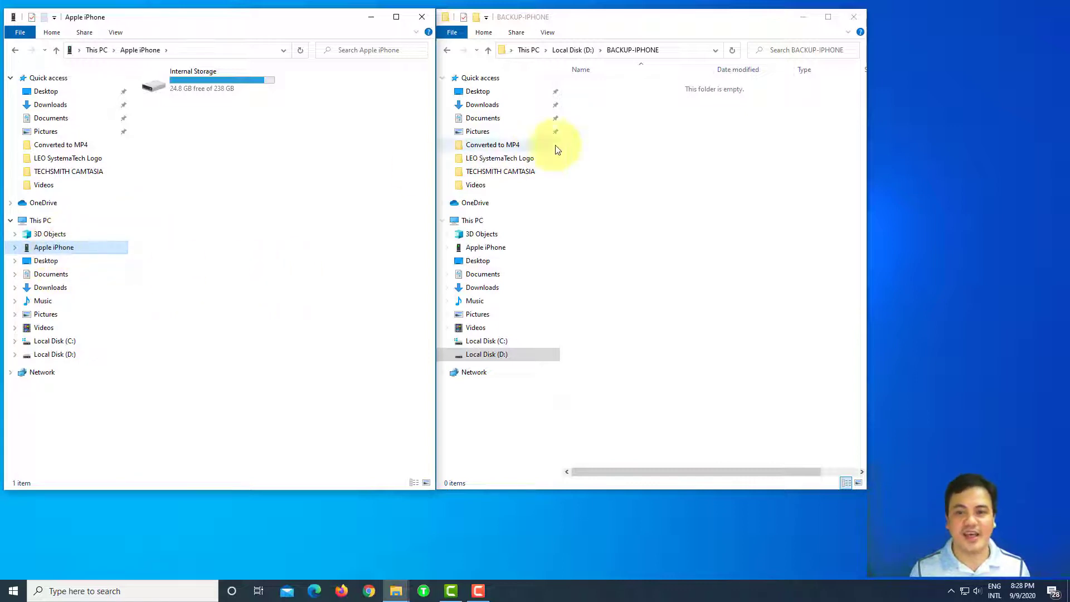
pyautogui.moveTo(648, 202)
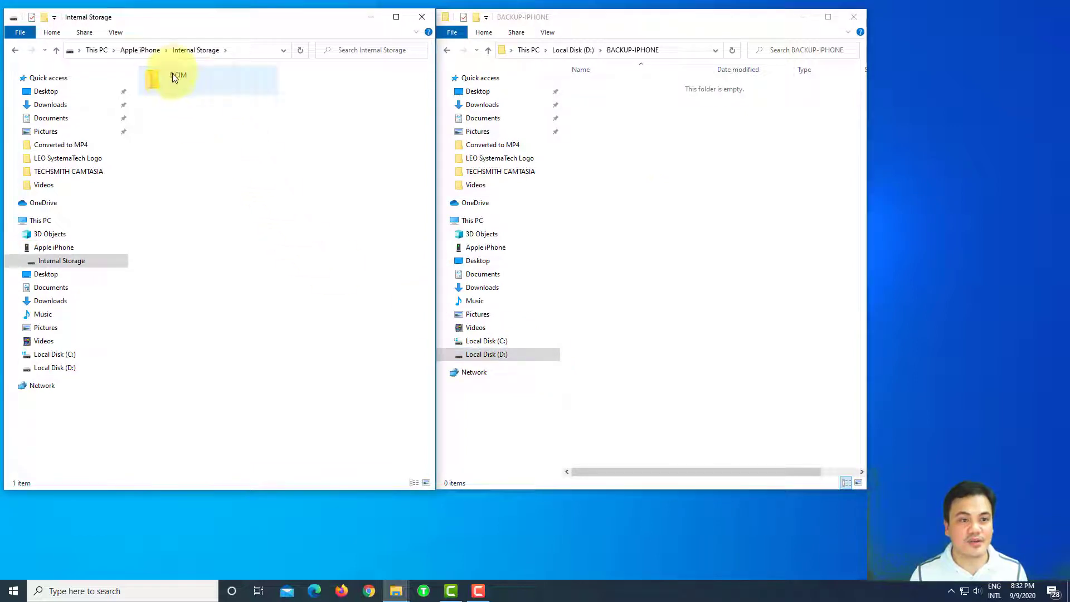
# Navigate into the iPhone's DCIM > 108APPLE folder to reach BWBZ4511.MOV
pyautogui.click(167, 78)
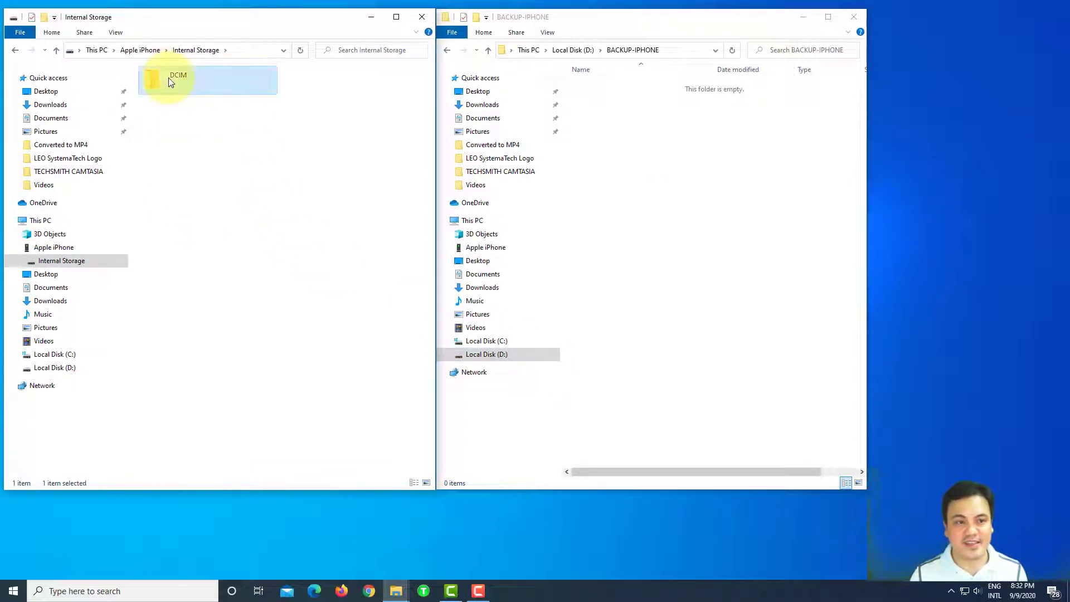
pyautogui.doubleClick(170, 81)
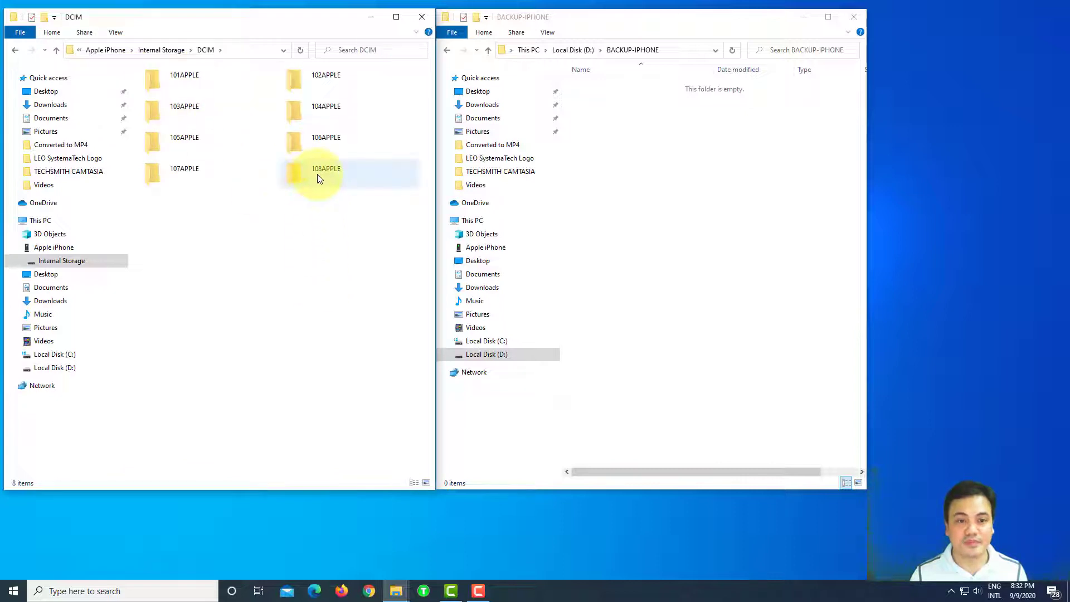
pyautogui.doubleClick(324, 168)
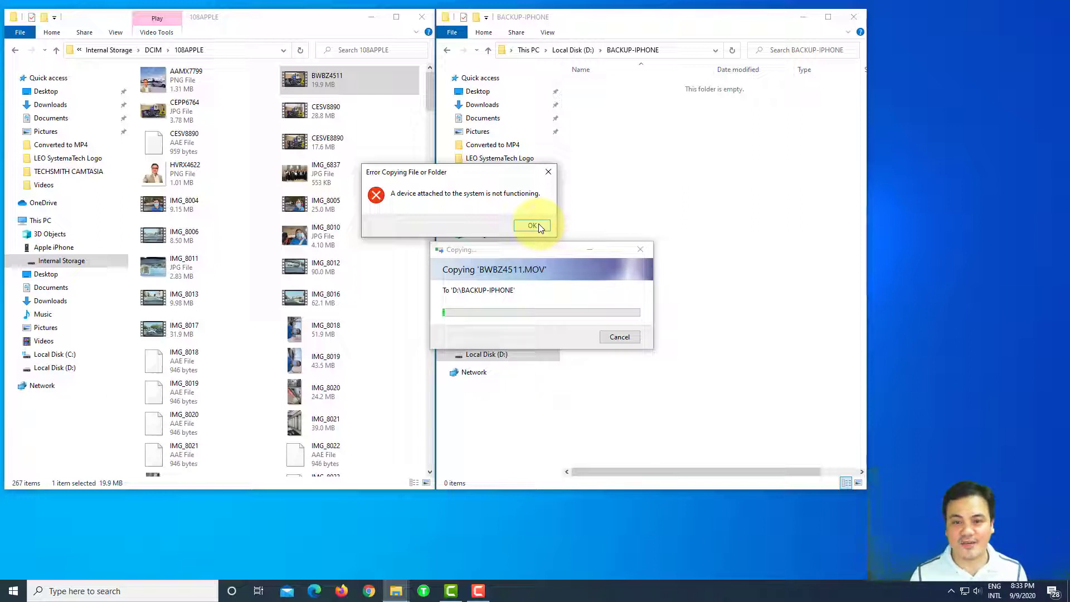
# Dismiss the copy error and set iOS Photos 'Transfer to Mac or PC' to Keep Originals
pyautogui.click(533, 226)
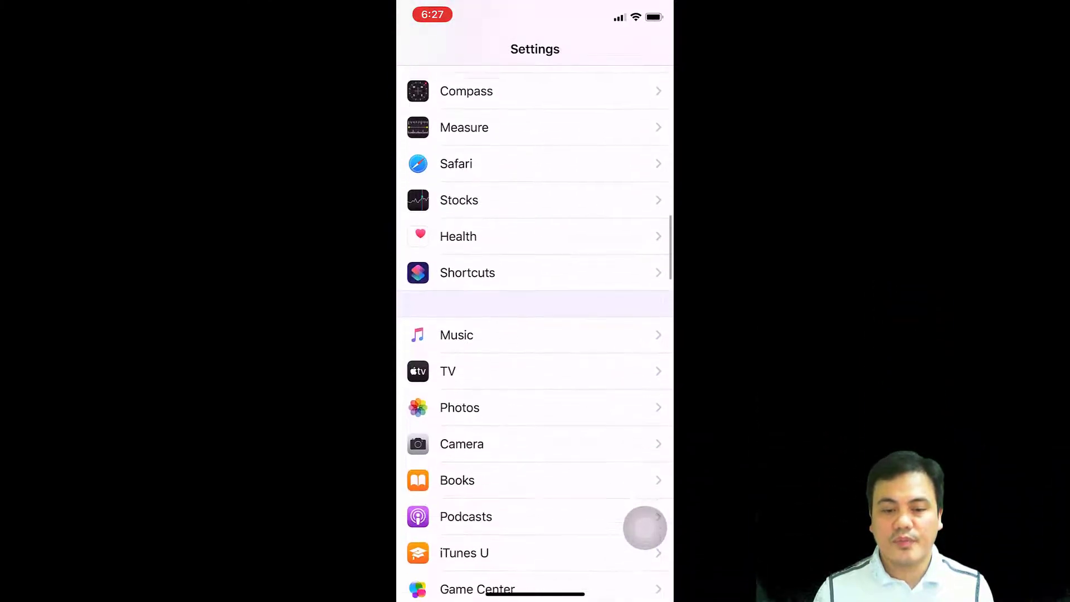
pyautogui.click(460, 408)
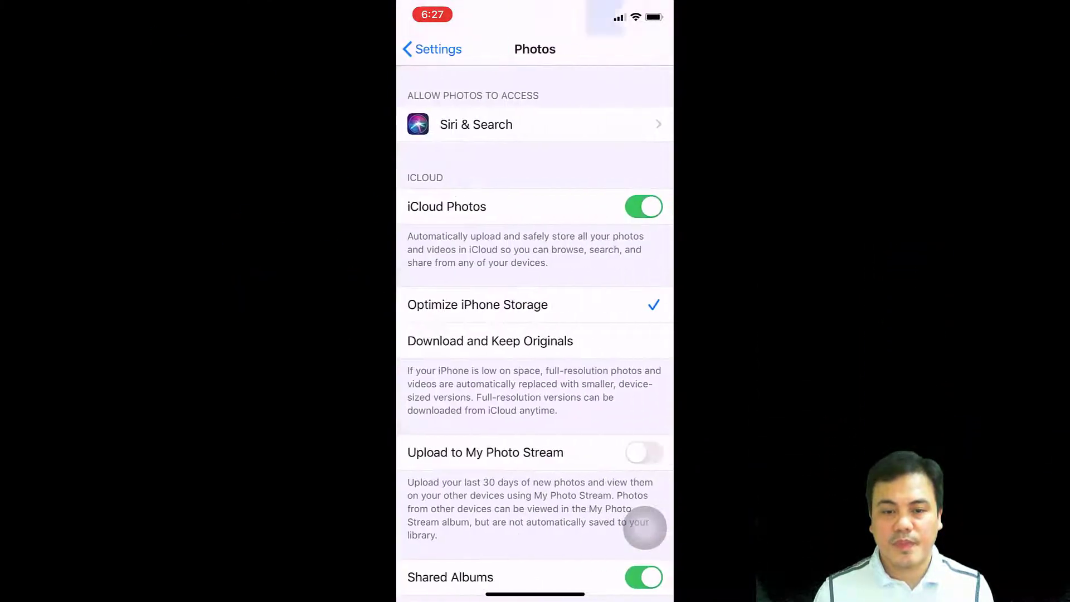
pyautogui.scroll(3)
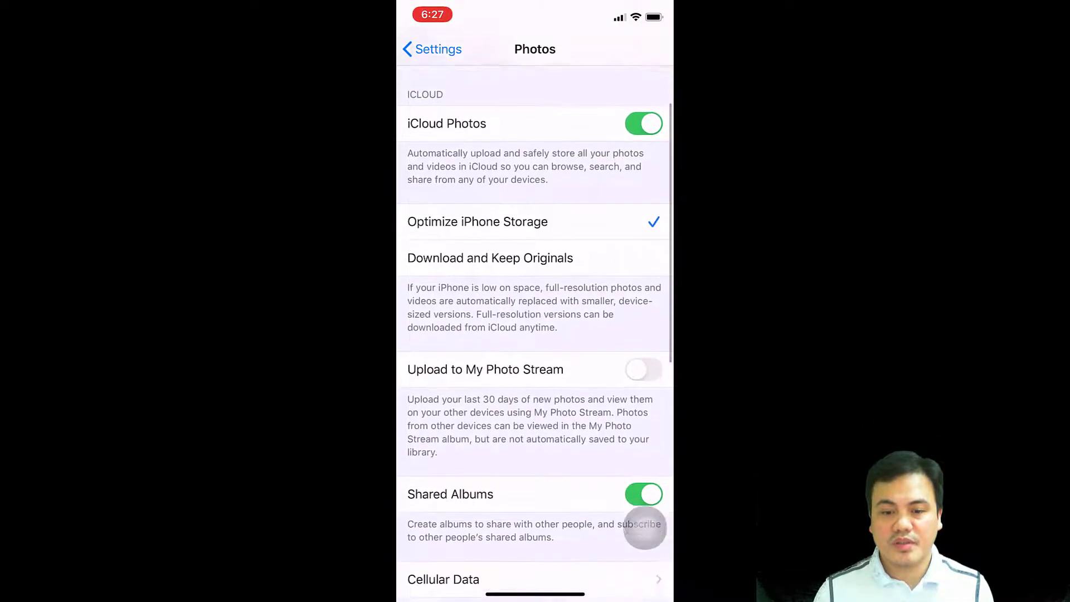
pyautogui.scroll(-3)
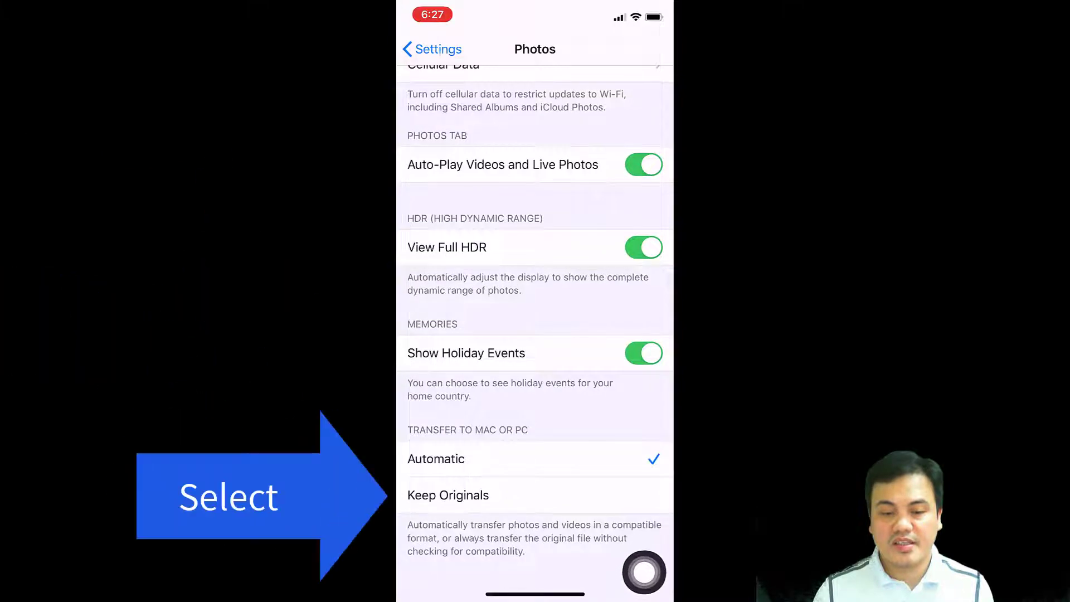
pyautogui.click(448, 495)
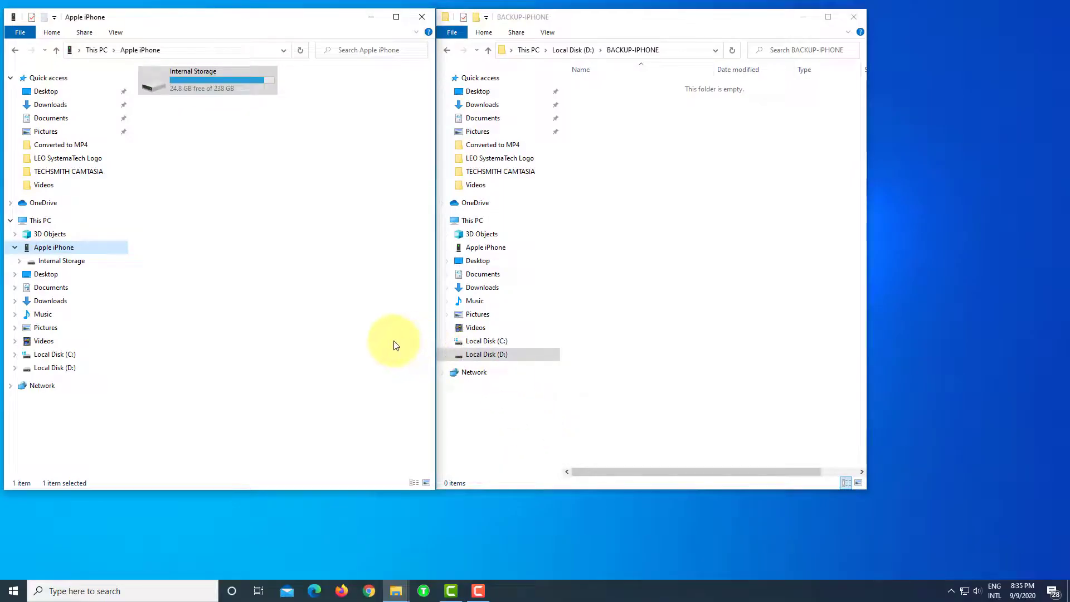
# Navigate Internal Storage > DCIM > 108APPLE again to copy BWBZ4511.MOV to D:\BACKUP-IPHONE
pyautogui.doubleClick(205, 80)
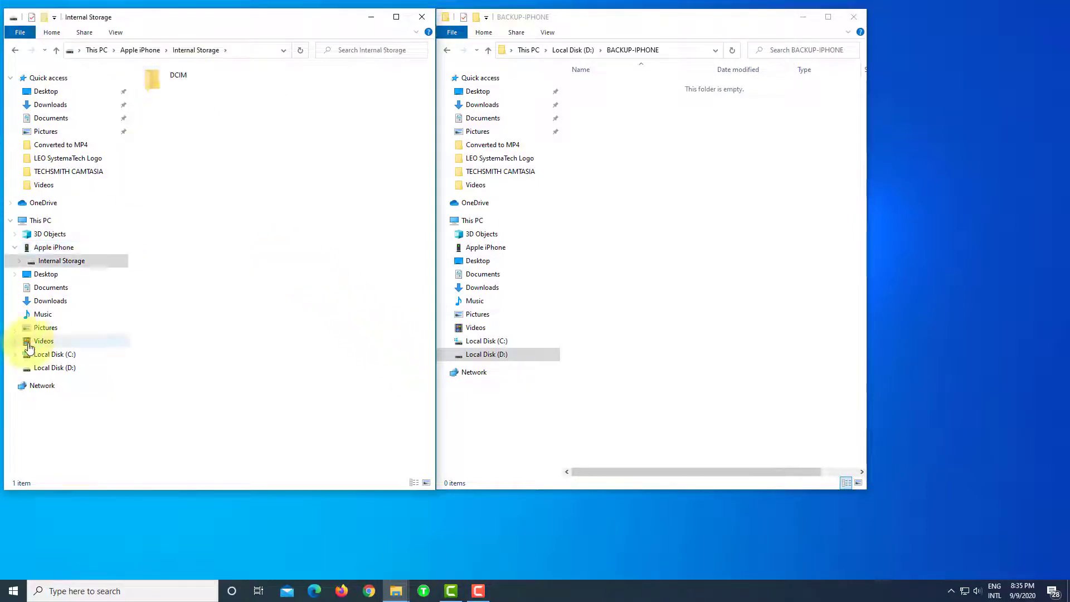
pyautogui.doubleClick(151, 80)
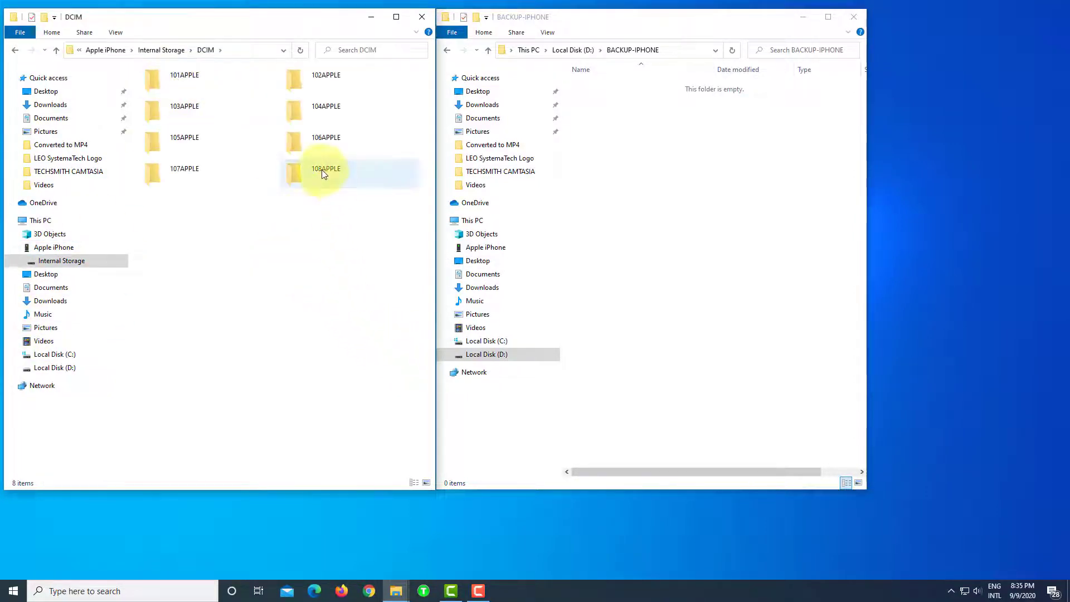
pyautogui.doubleClick(326, 168)
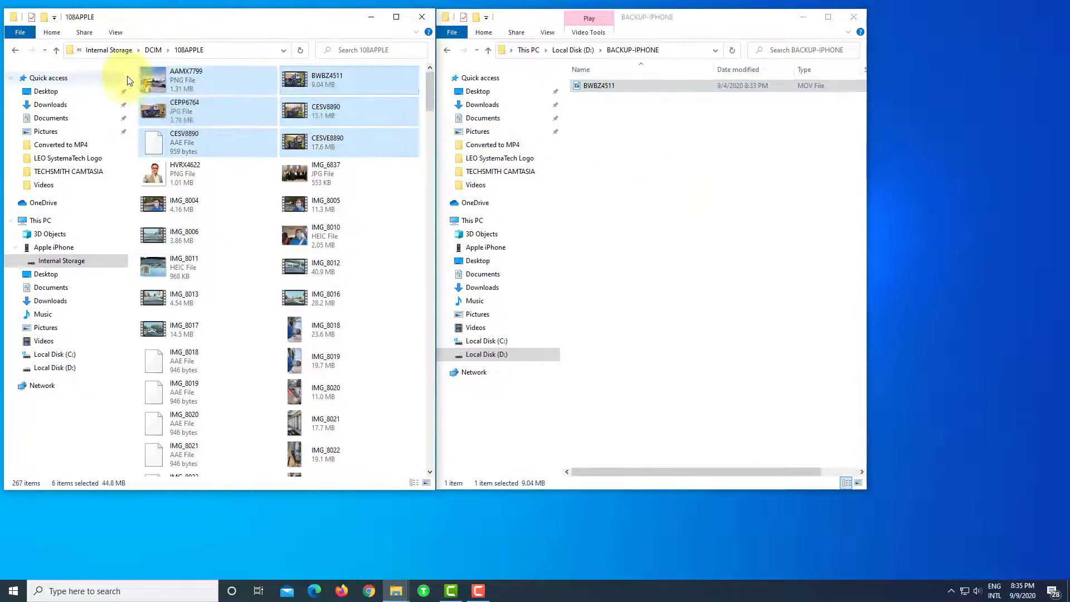
pyautogui.moveTo(692, 189)
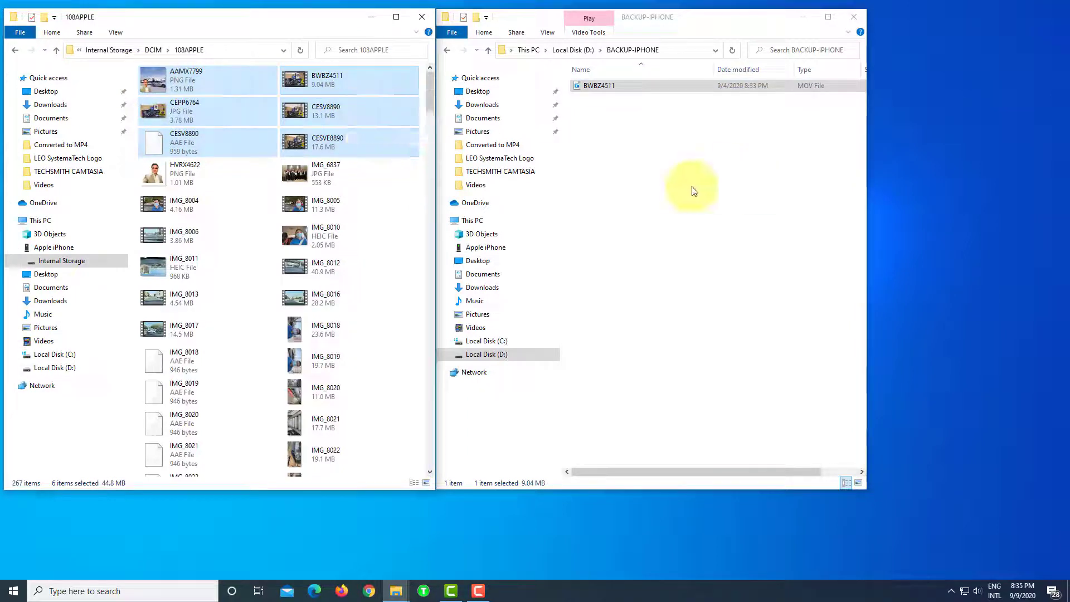